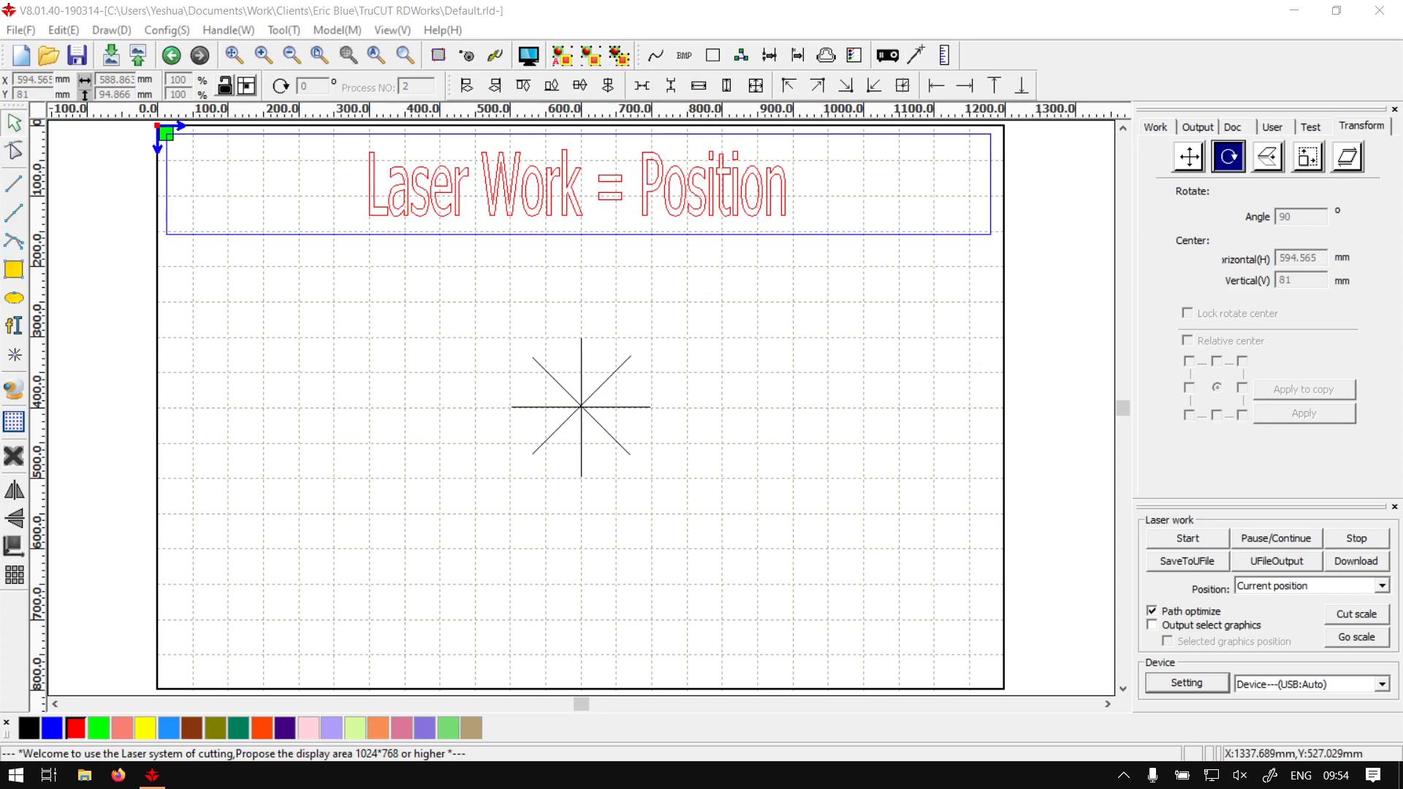
pyautogui.moveTo(797, 258)
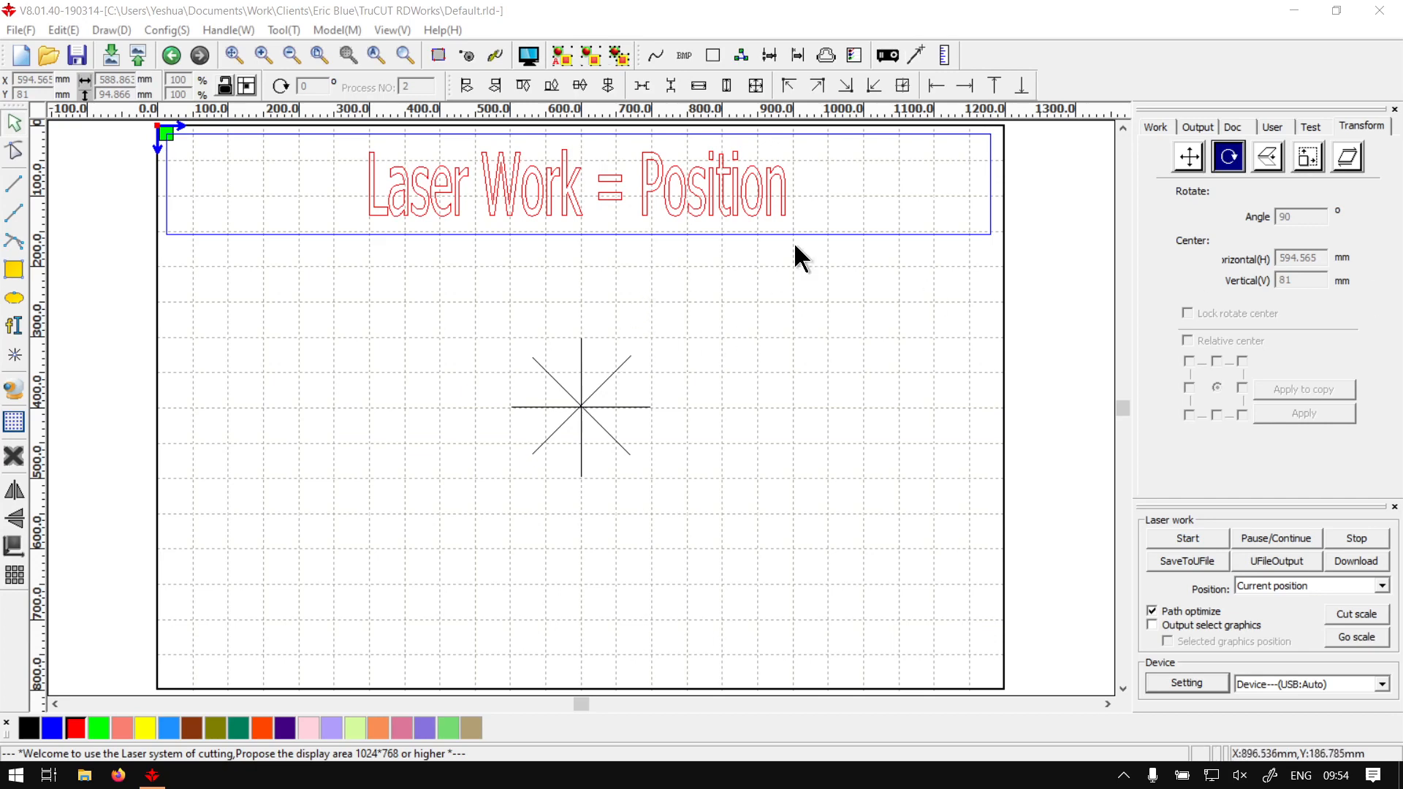
pyautogui.moveTo(451, 199)
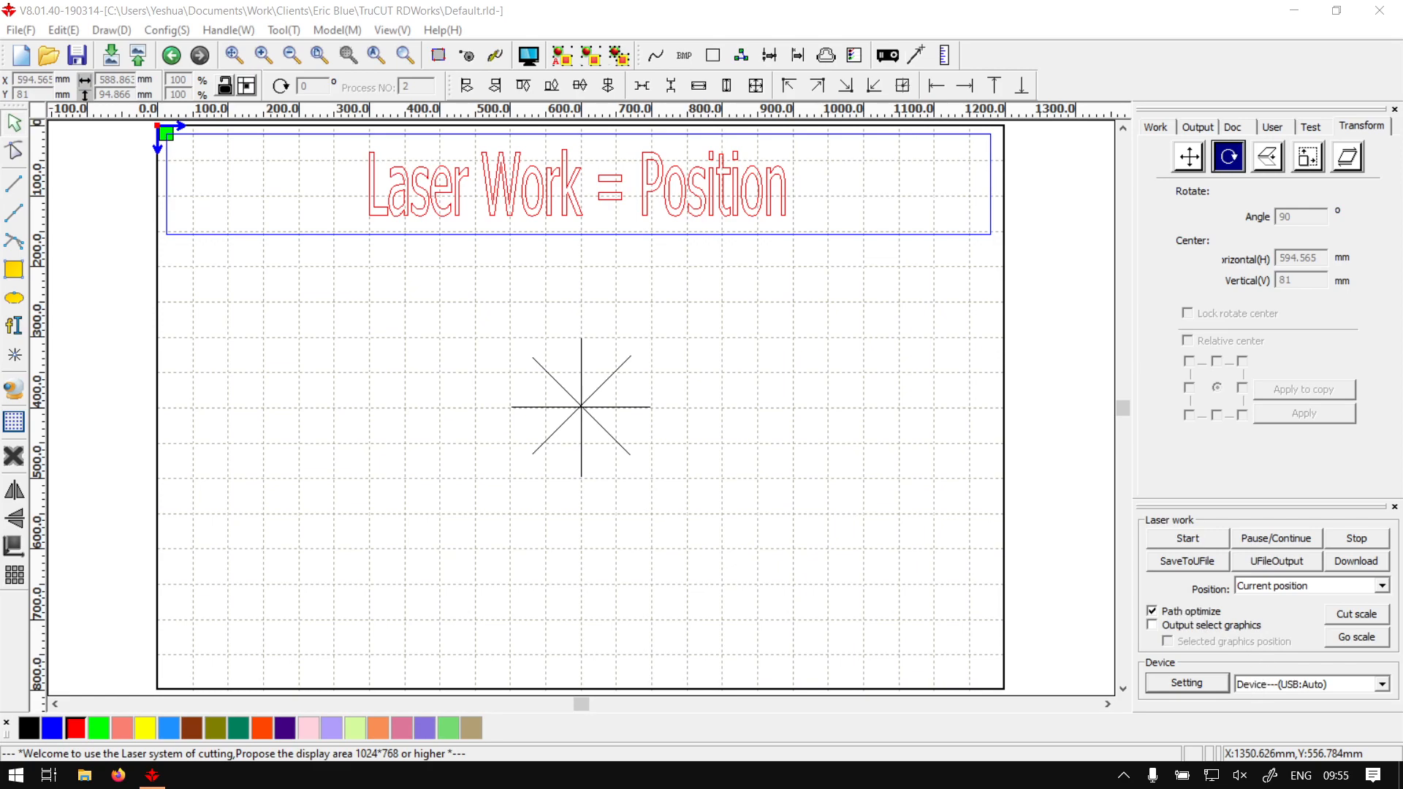
pyautogui.moveTo(973, 119)
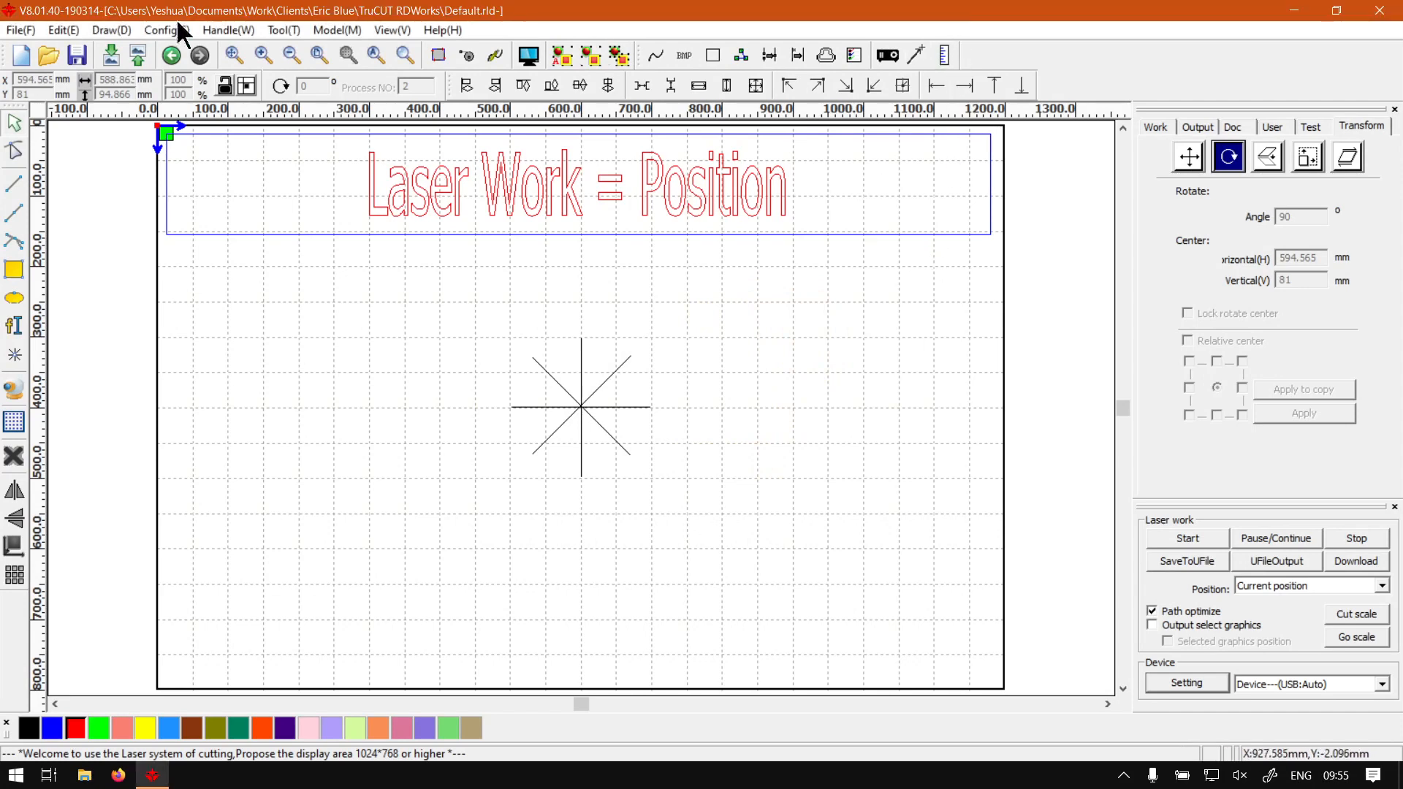
pyautogui.moveTo(571, 231)
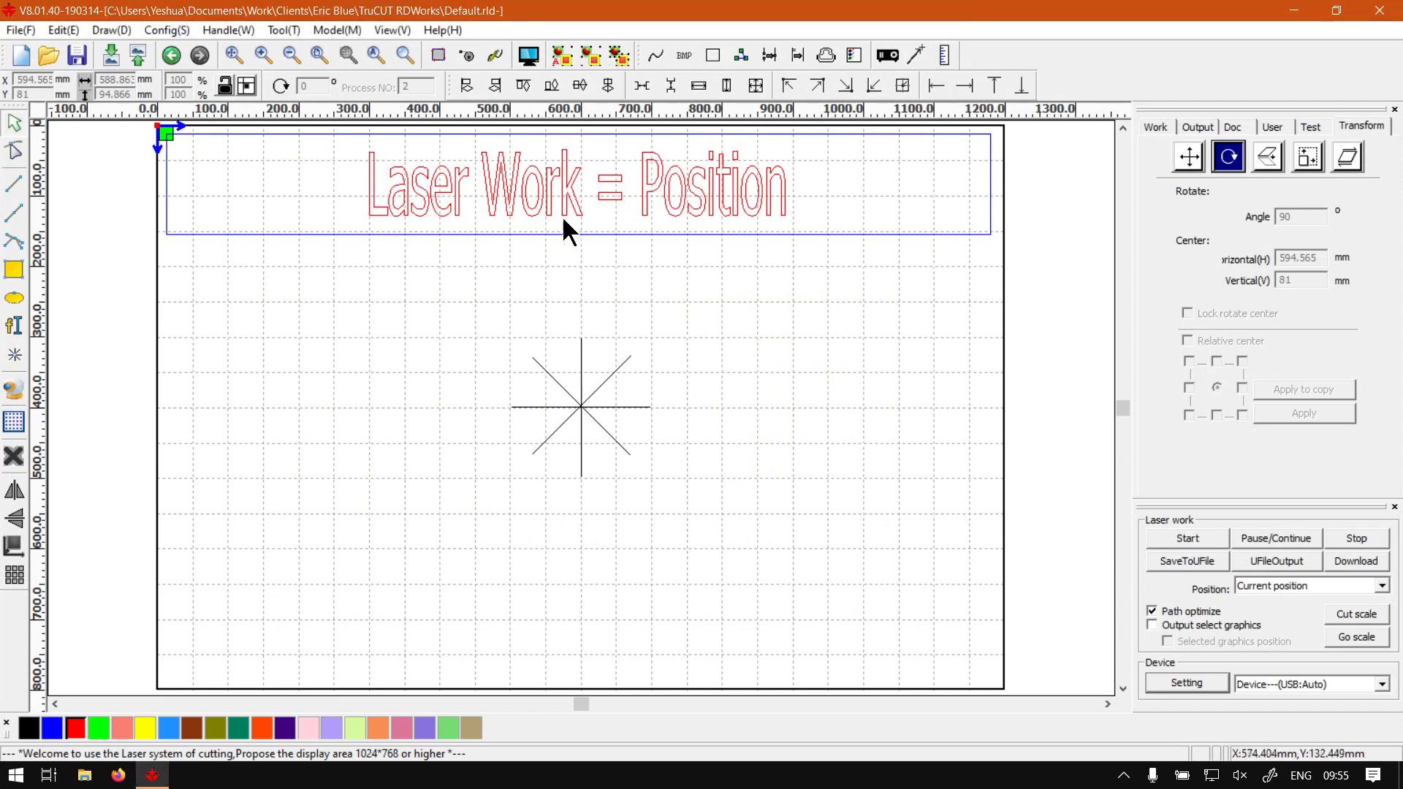
pyautogui.moveTo(661, 700)
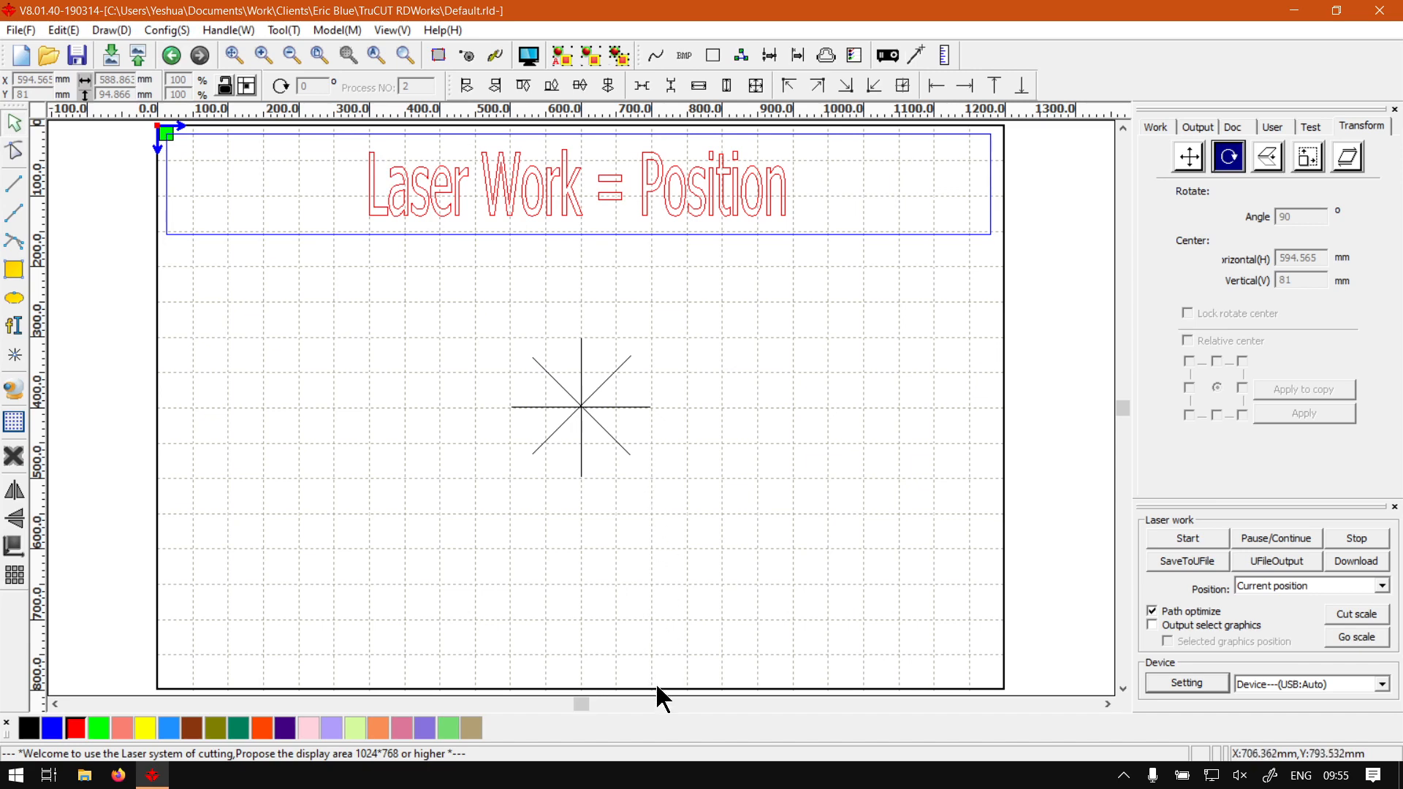
pyautogui.moveTo(896, 780)
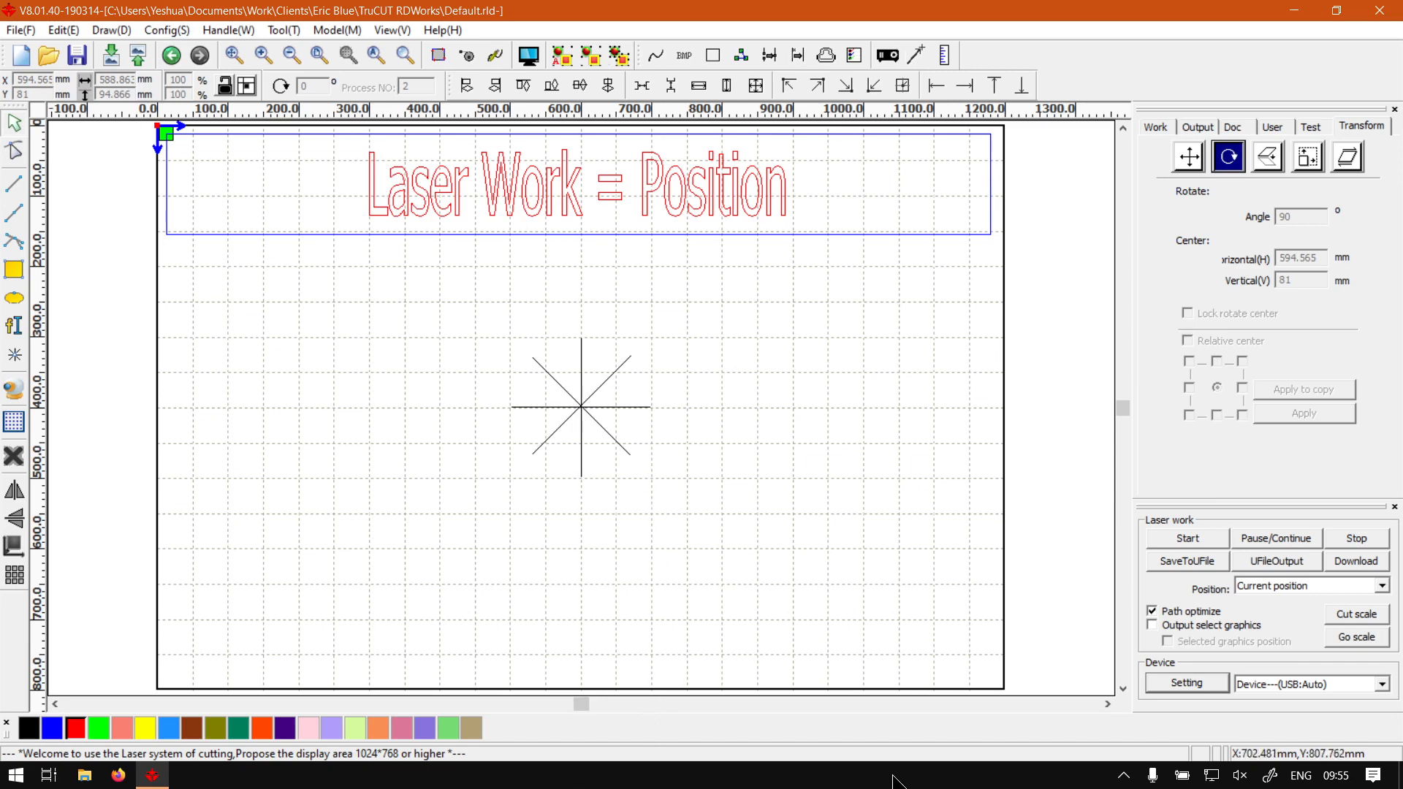
pyautogui.moveTo(730, 427)
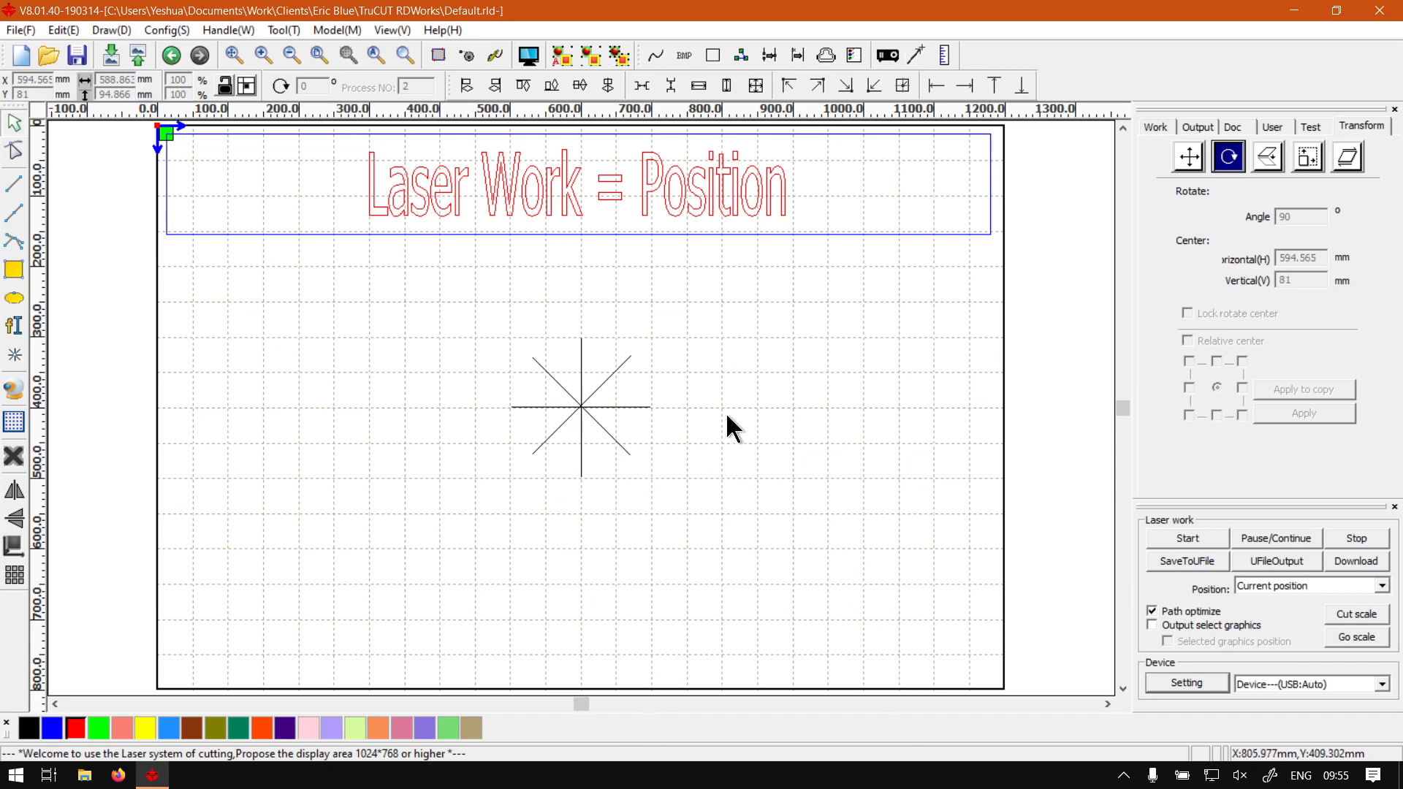
pyautogui.moveTo(1210, 535)
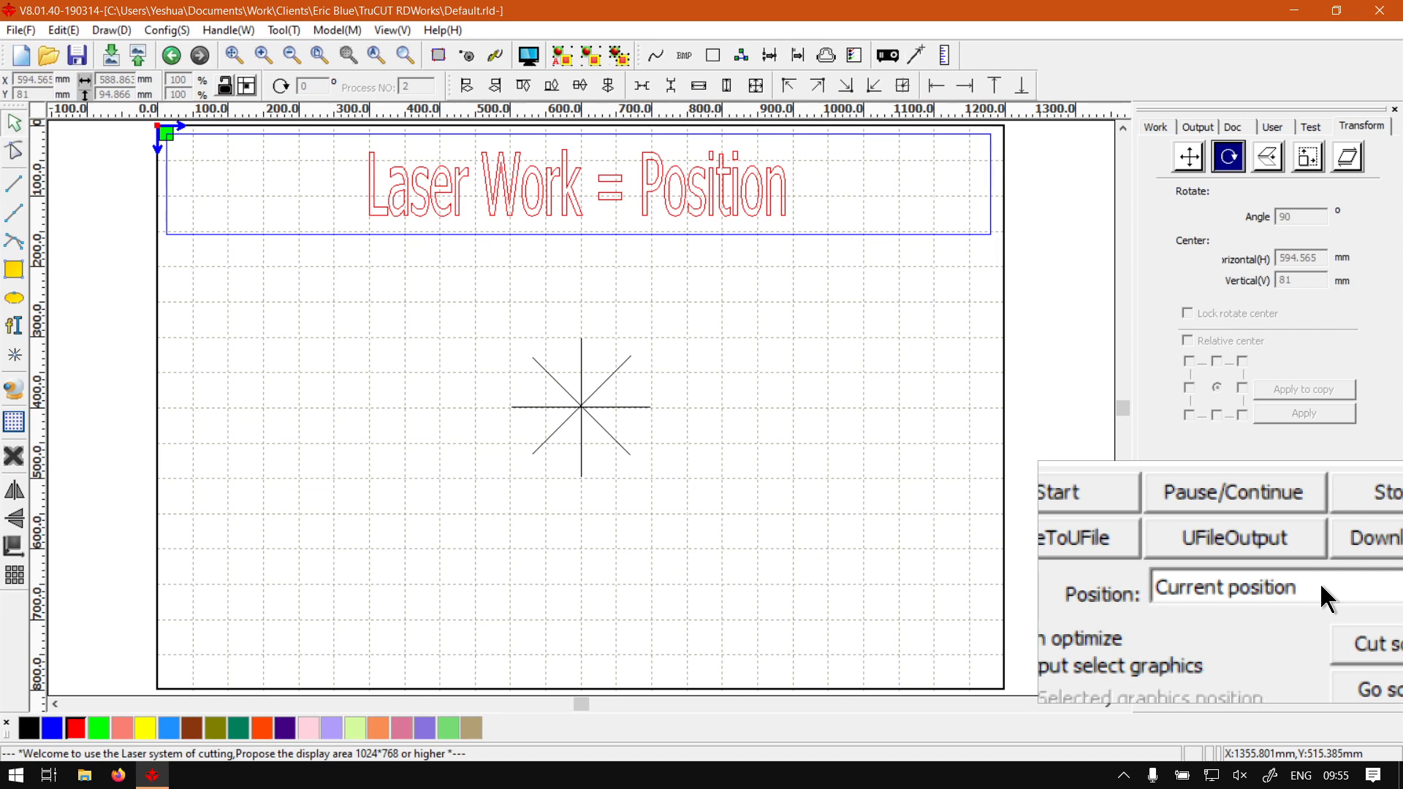
# Switch to the browser showing the softwaretraining.co.za Software Training Videos home page.
pyautogui.click(1262, 586)
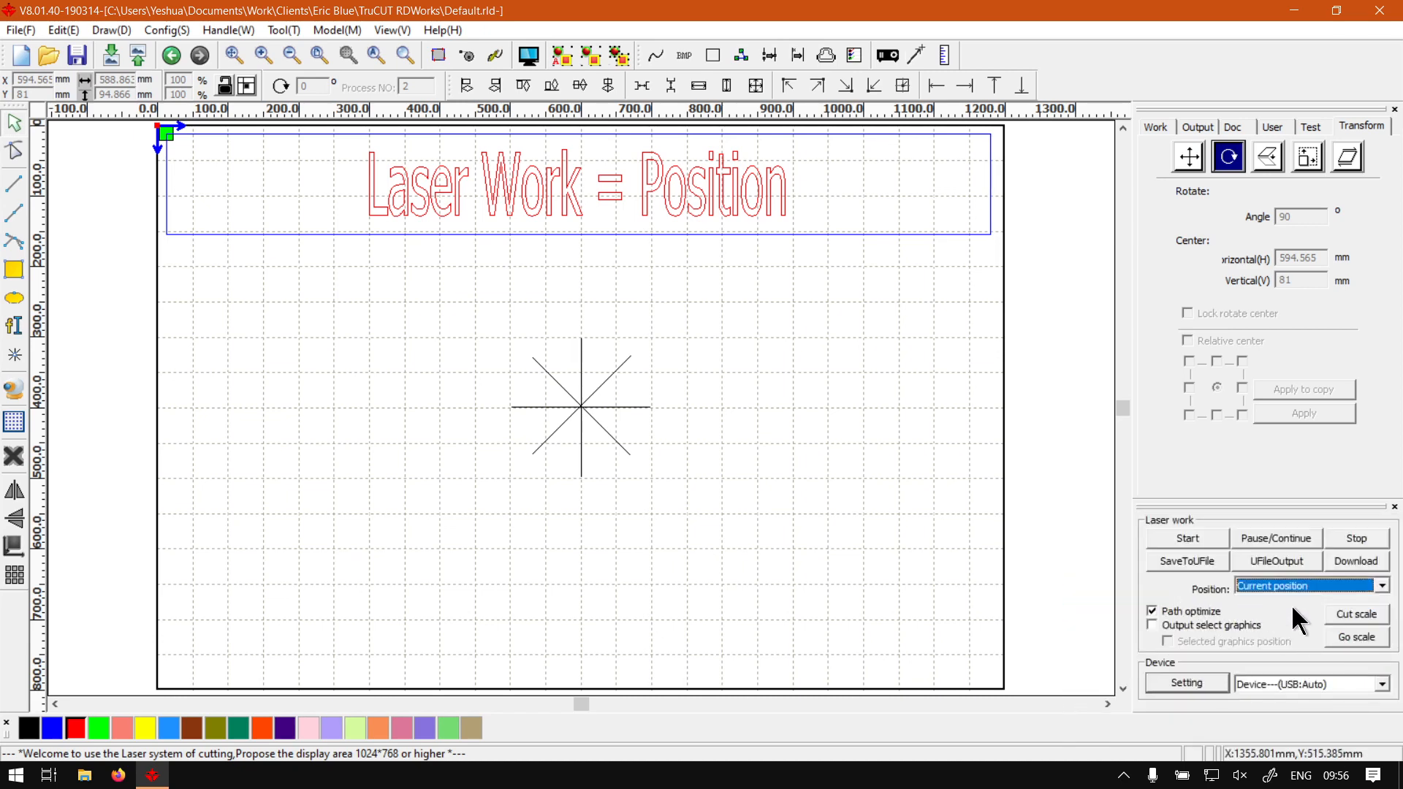
pyautogui.moveTo(841, 491)
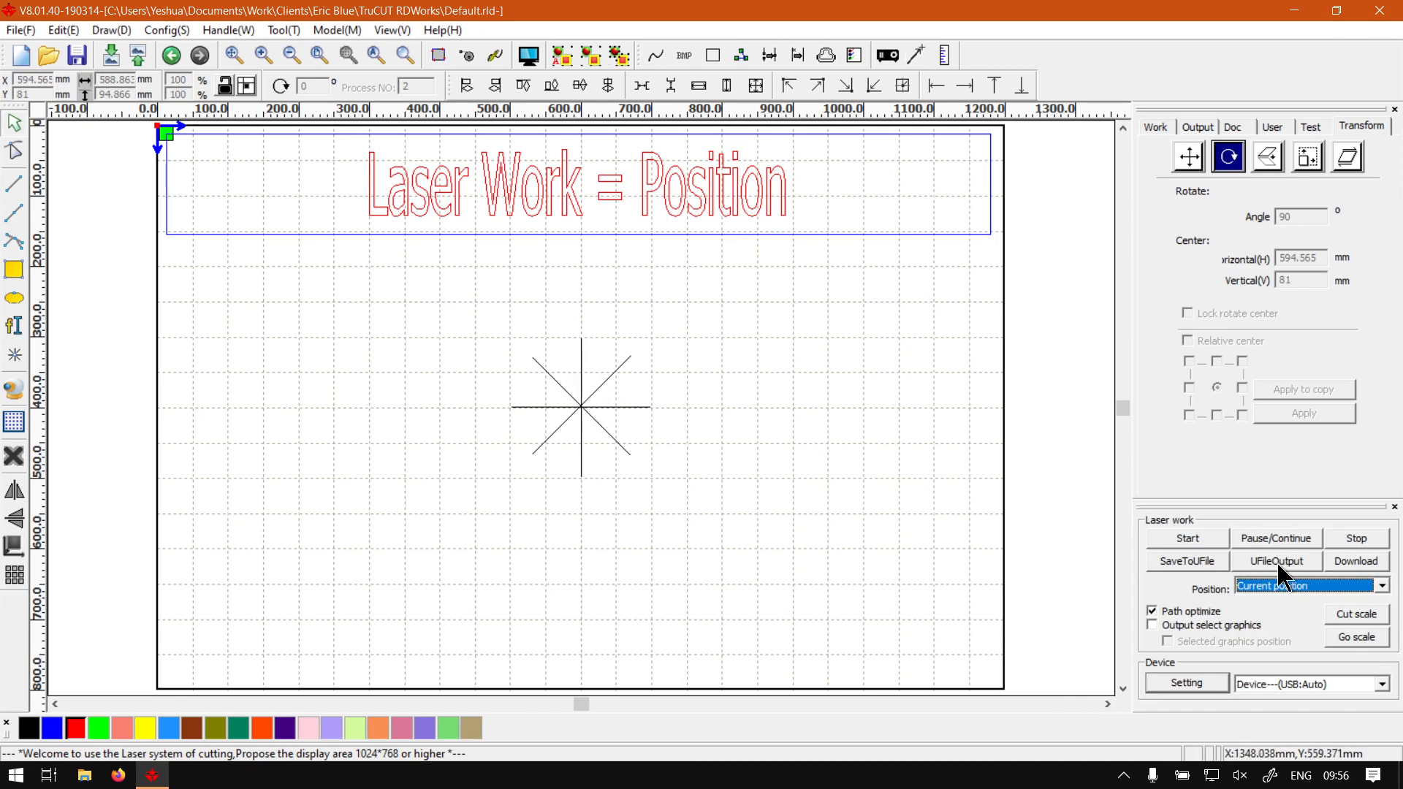
pyautogui.moveTo(1275, 592)
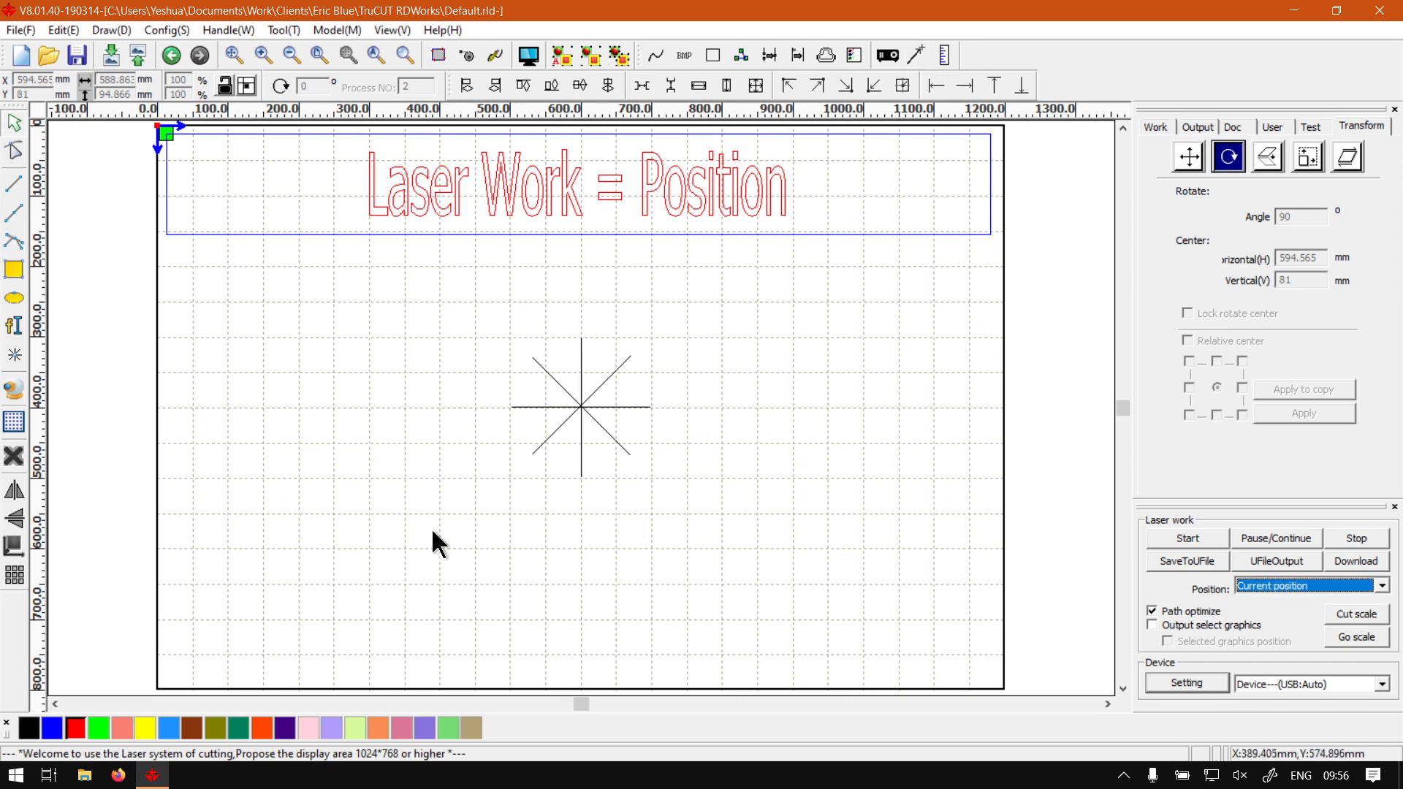
pyautogui.moveTo(398, 555)
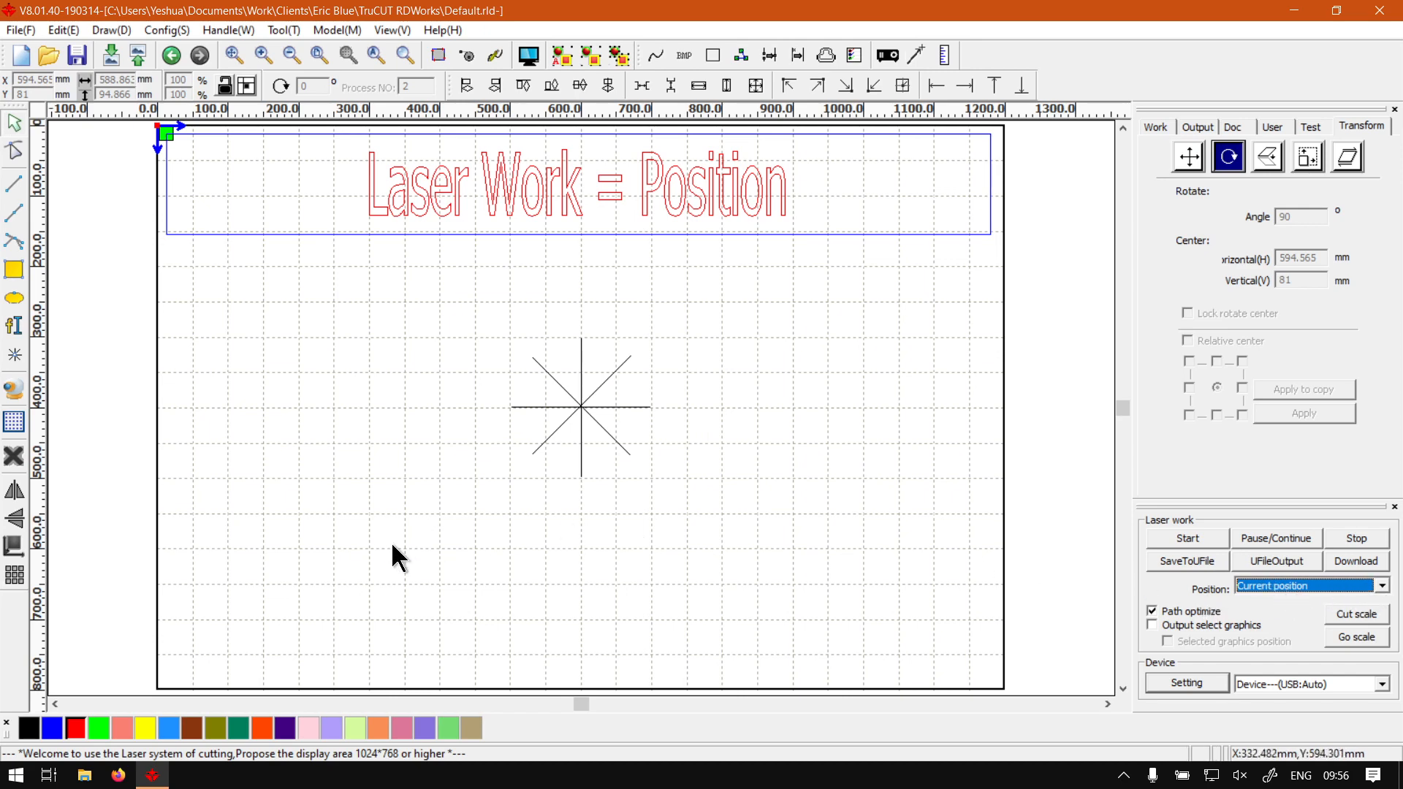
pyautogui.moveTo(370, 579)
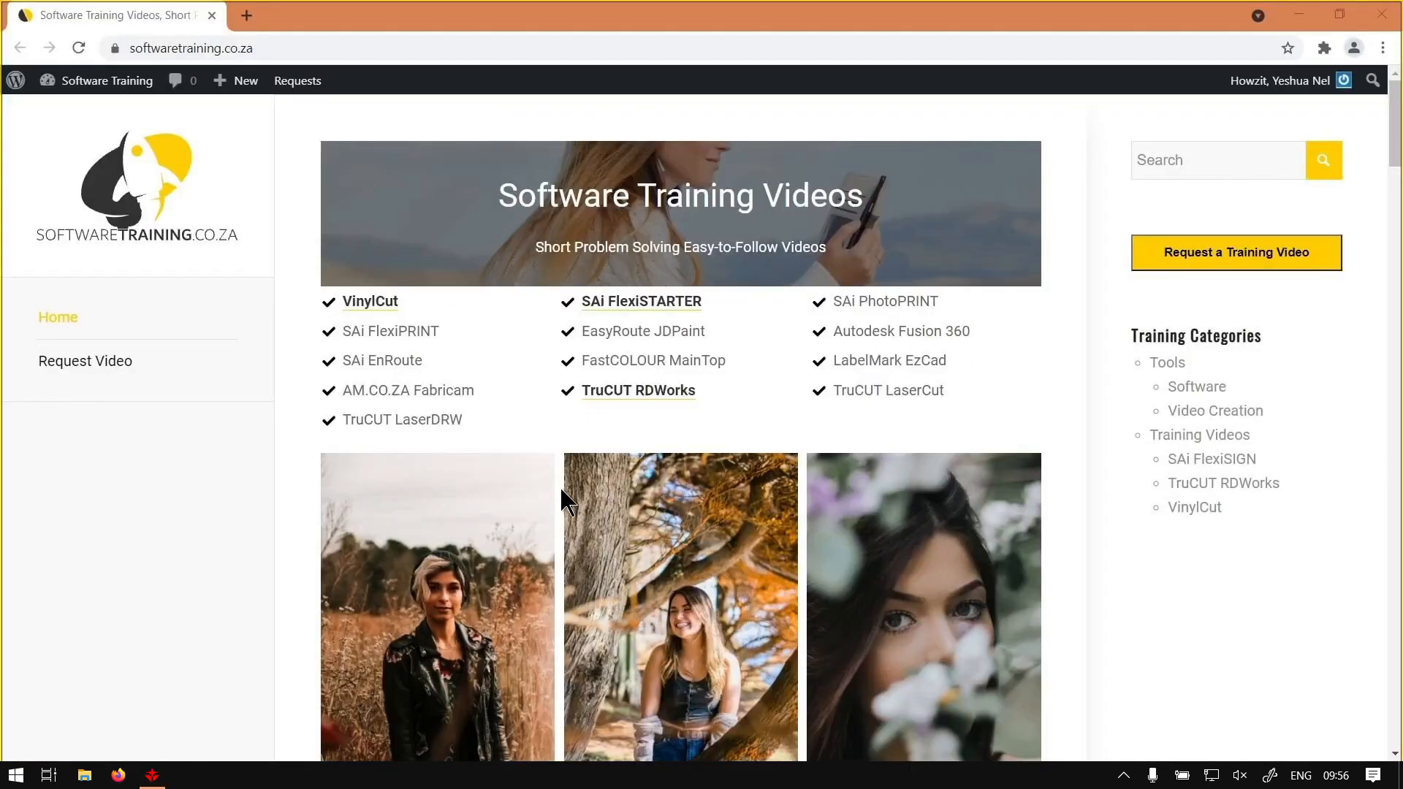
pyautogui.moveTo(260, 121)
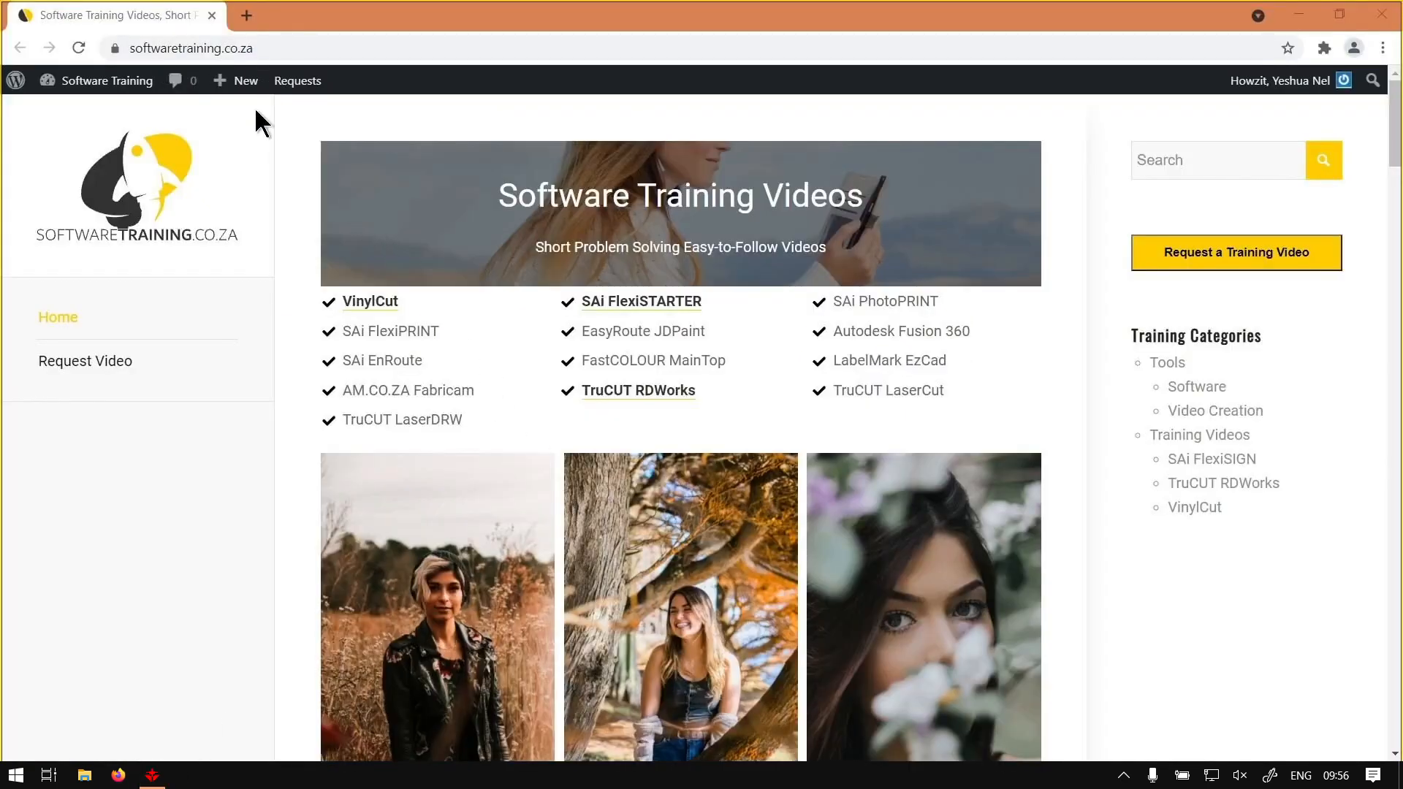
pyautogui.moveTo(829, 246)
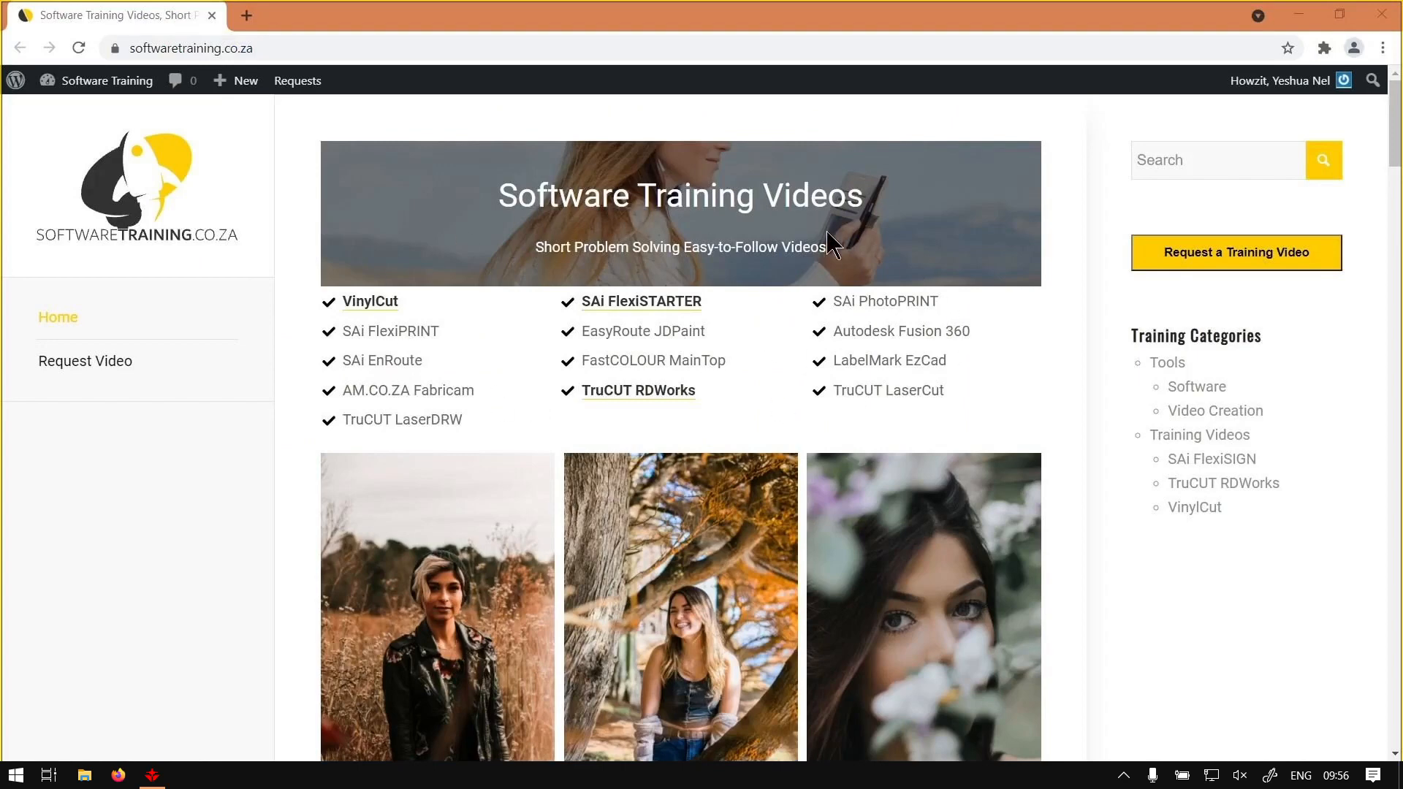
pyautogui.moveTo(1249, 276)
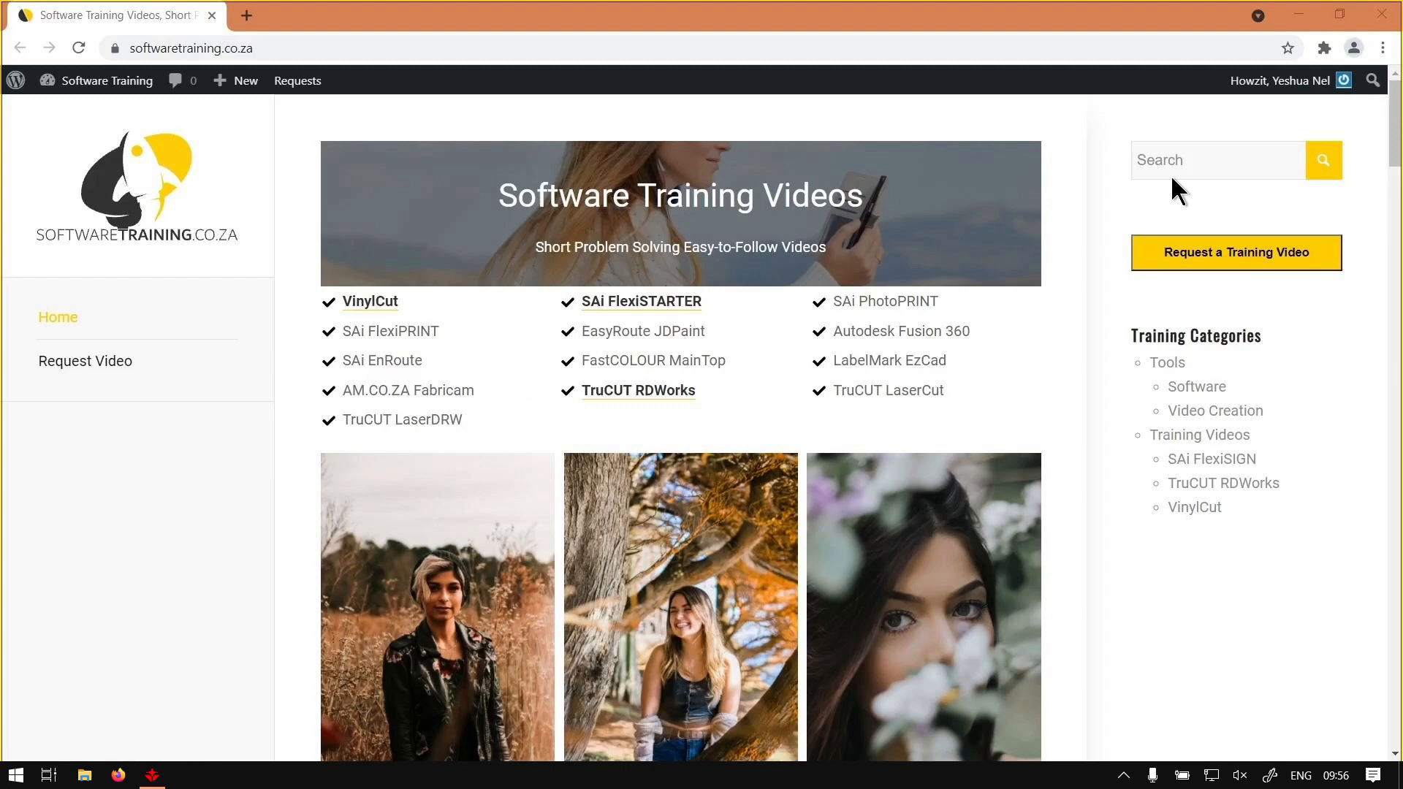
pyautogui.moveTo(1073, 279)
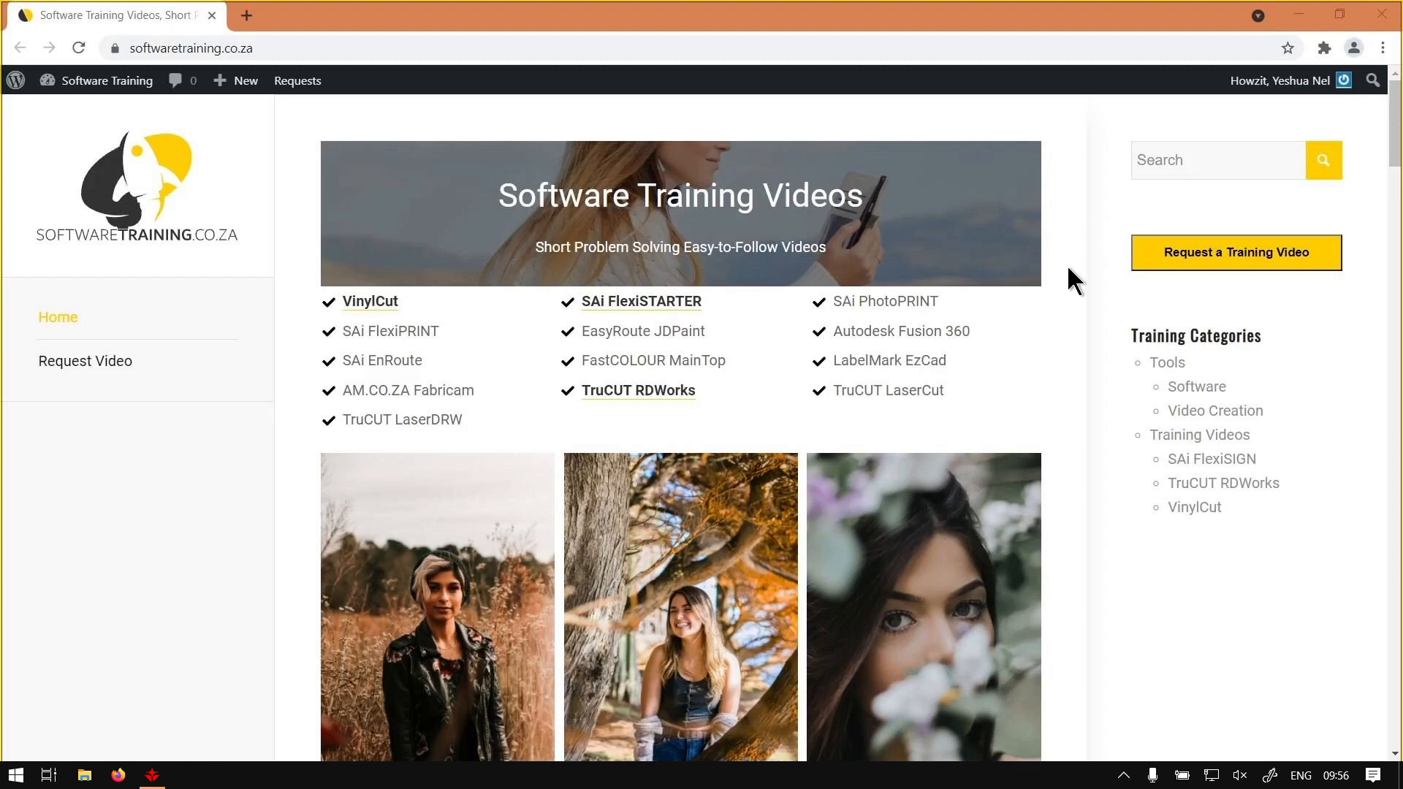
pyautogui.moveTo(1246, 290)
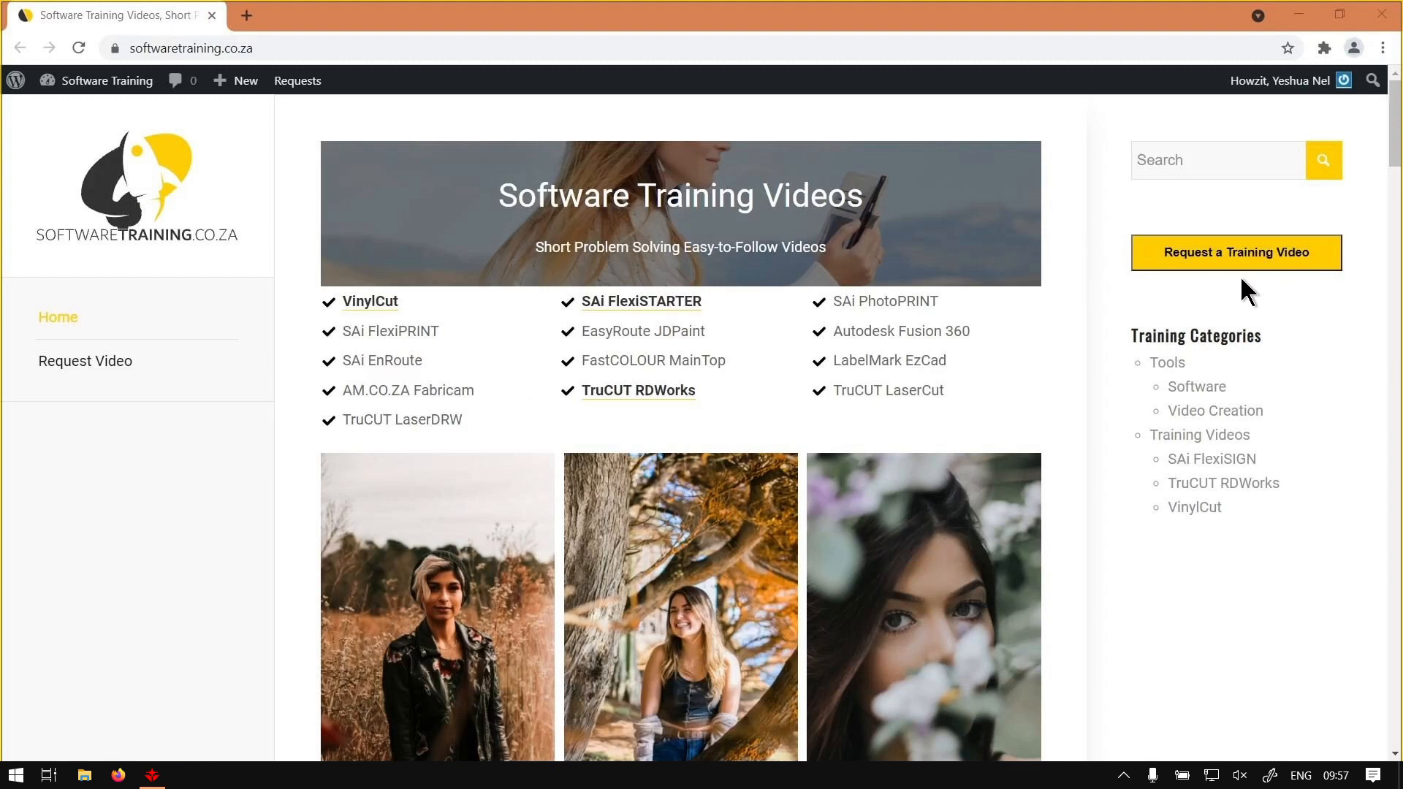